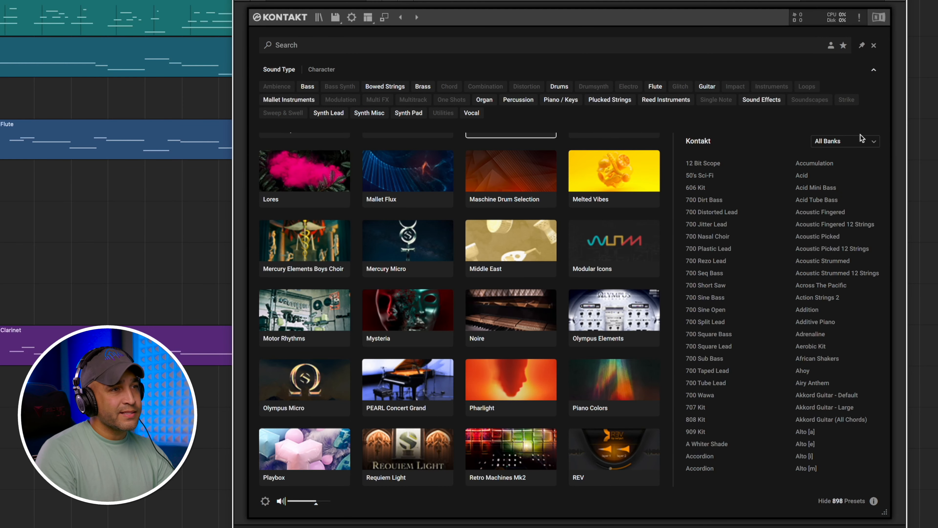
- Filter the preset browser to the Orchestral bank, listing its 27 presets
{"action": "left_click", "coordinate": [844, 140]}
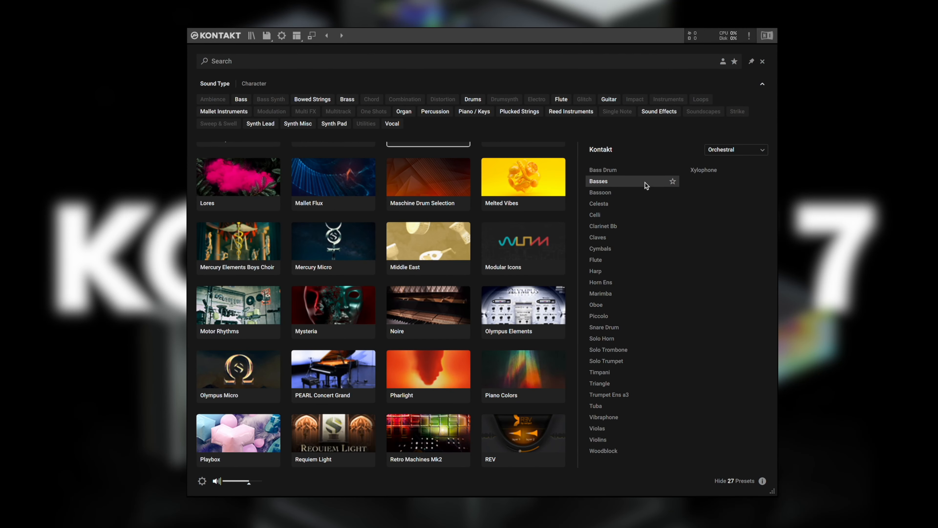
{"action": "mouse_move", "coordinate": [631, 192]}
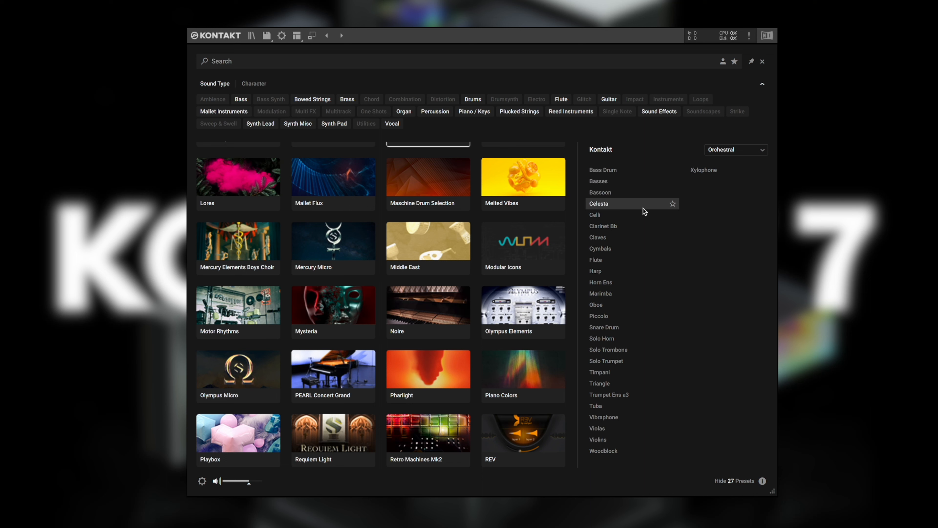
{"action": "mouse_move", "coordinate": [642, 215]}
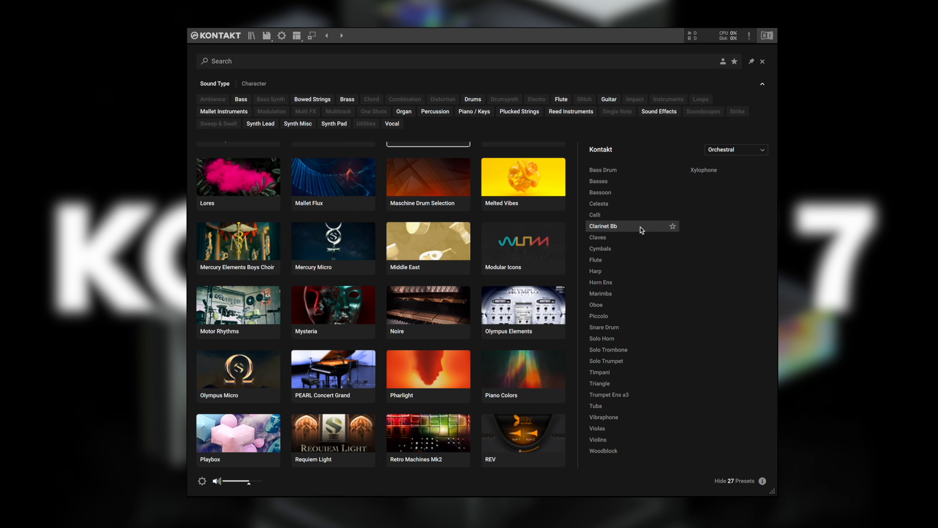
{"action": "mouse_move", "coordinate": [643, 250]}
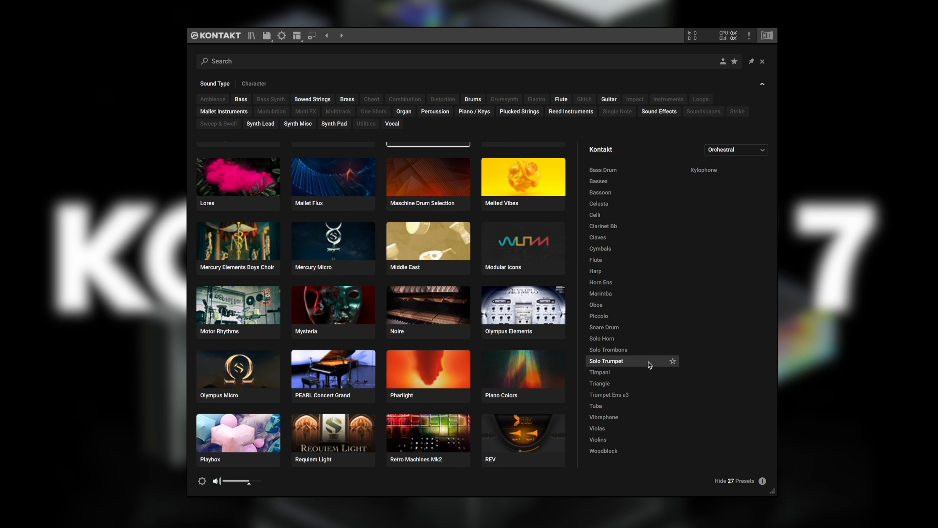
{"action": "mouse_move", "coordinate": [650, 375]}
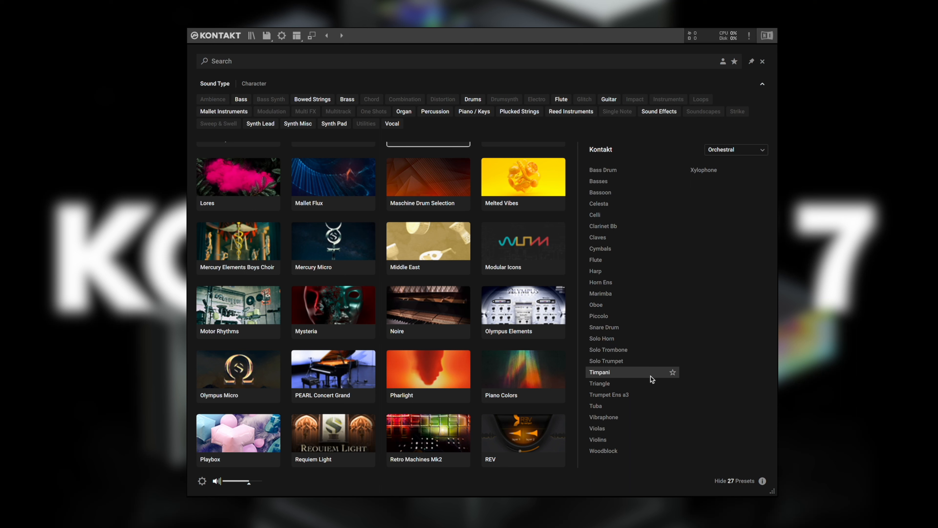
{"action": "mouse_move", "coordinate": [653, 389]}
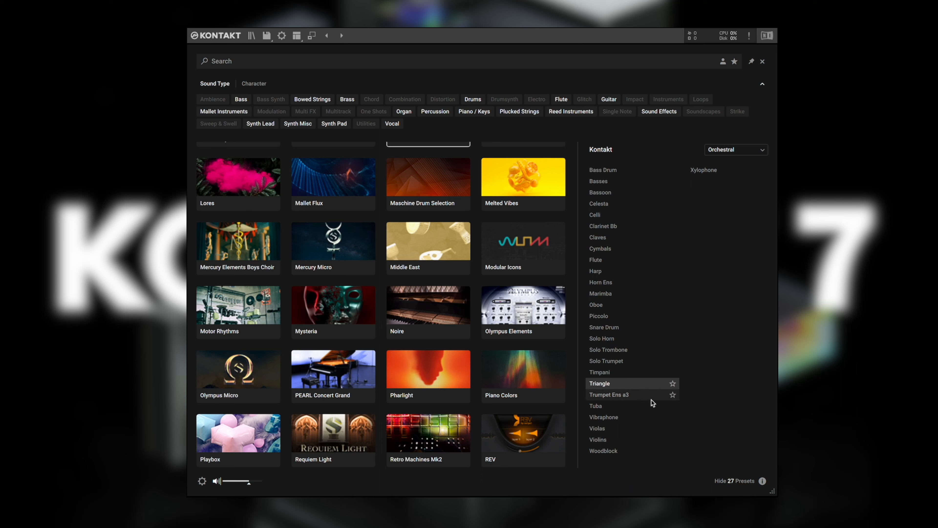
{"action": "mouse_move", "coordinate": [631, 405]}
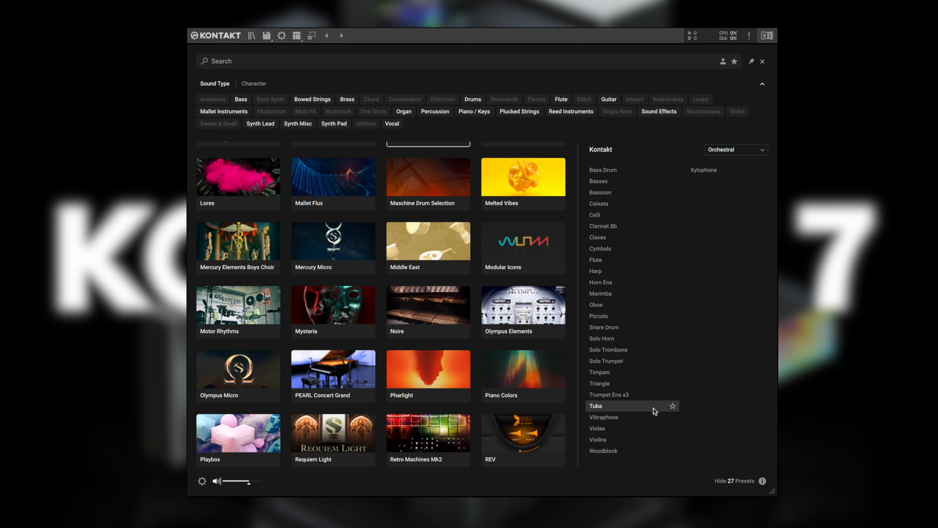
{"action": "mouse_move", "coordinate": [652, 429]}
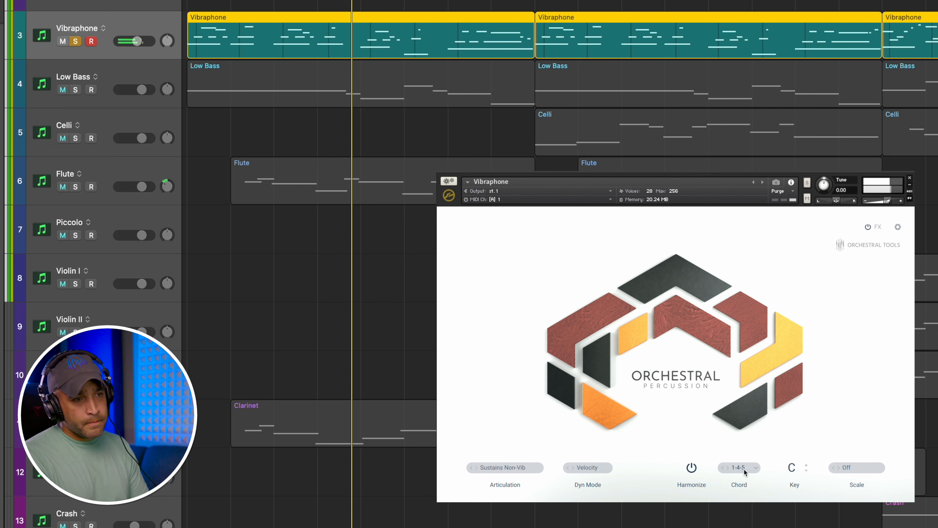
- Switch off Harmonize on the Vibraphone and set its articulation to Sustains Vib
{"action": "left_click", "coordinate": [738, 467]}
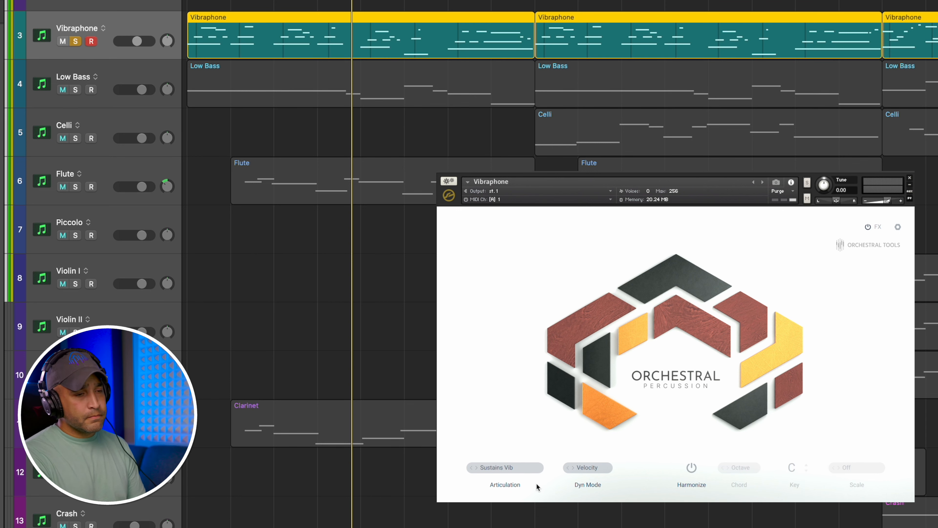
{"action": "left_click", "coordinate": [62, 41]}
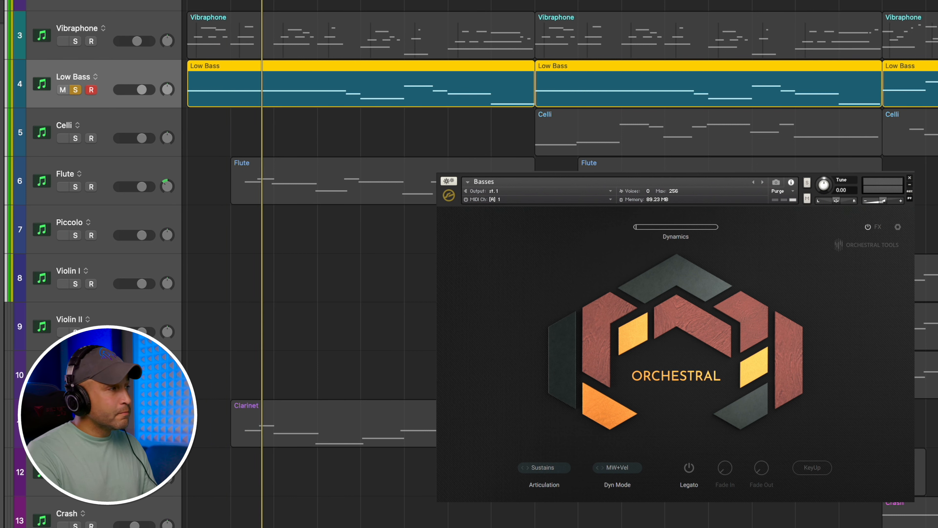
- Load the Orchestral Basses preset with sustain articulation on the Low Bass track
{"action": "left_click", "coordinate": [76, 40]}
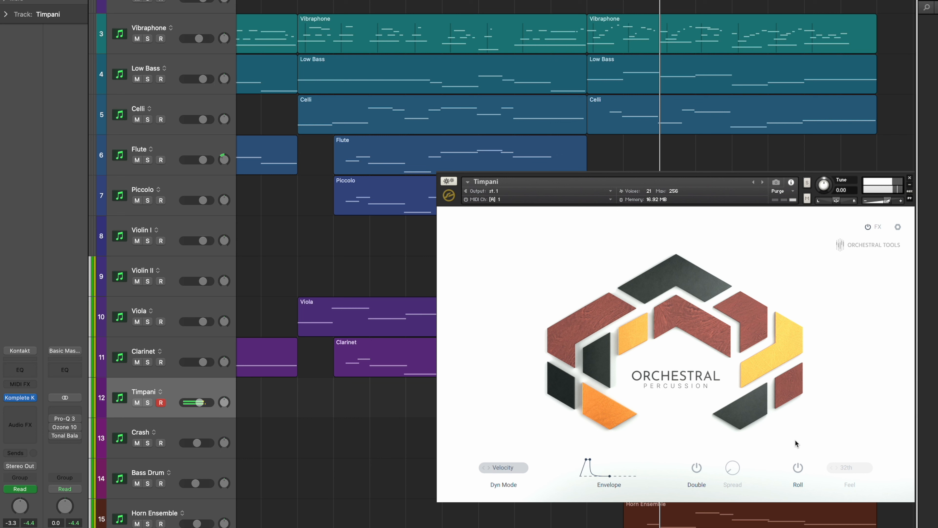
- Enable Spread and Roll on the Timpani with the roll Feel set to 64th
{"action": "left_click", "coordinate": [695, 467]}
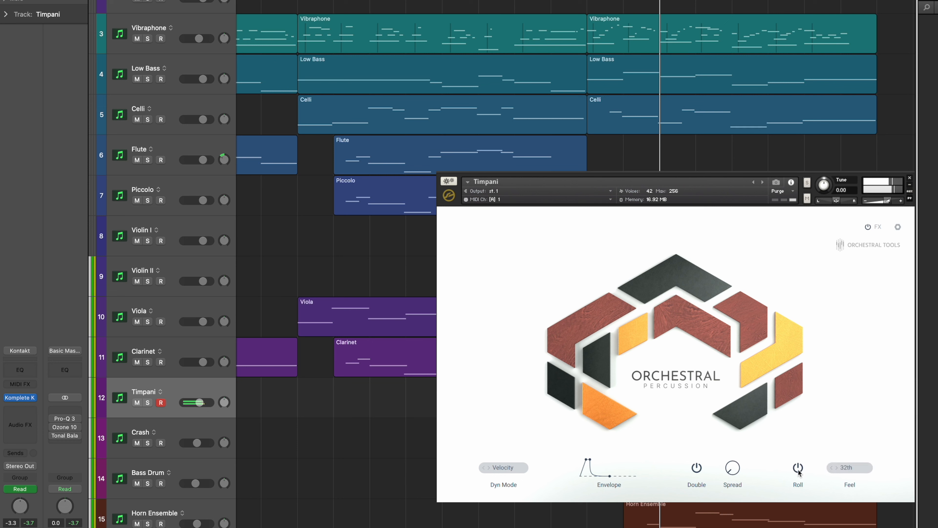
{"action": "left_click", "coordinate": [867, 467]}
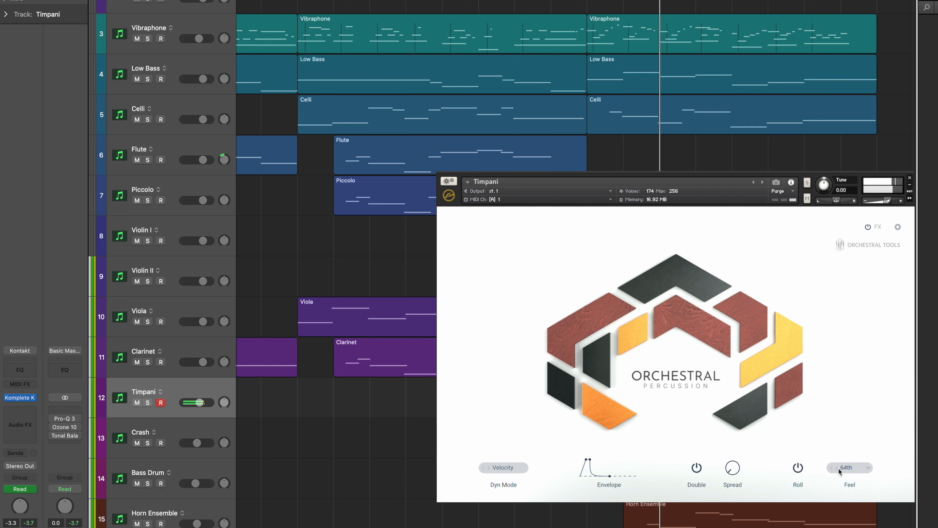
{"action": "left_click", "coordinate": [833, 467]}
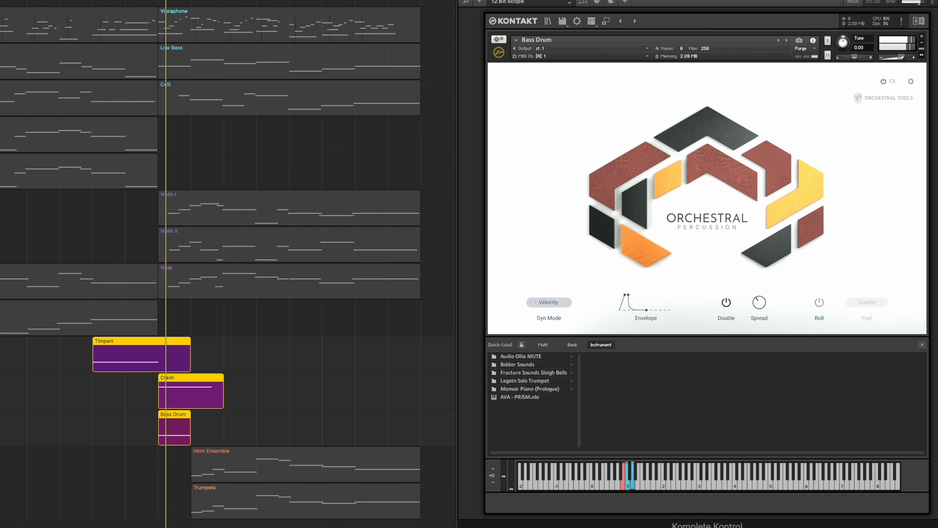
{"action": "left_click", "coordinate": [288, 208]}
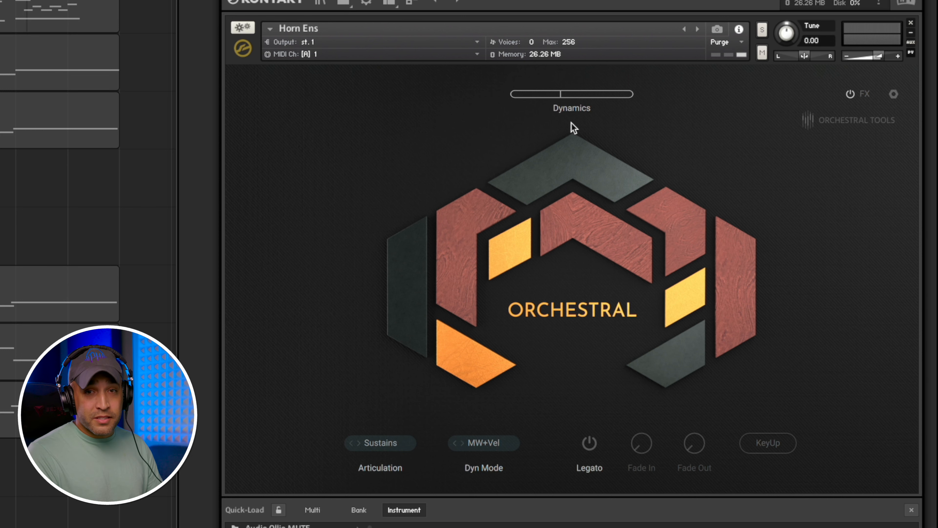
- Drag the Horn Ens Dynamics slider down to 1, then up to 62
{"action": "left_click_drag", "start_coordinate": [561, 94], "coordinate": [512, 93]}
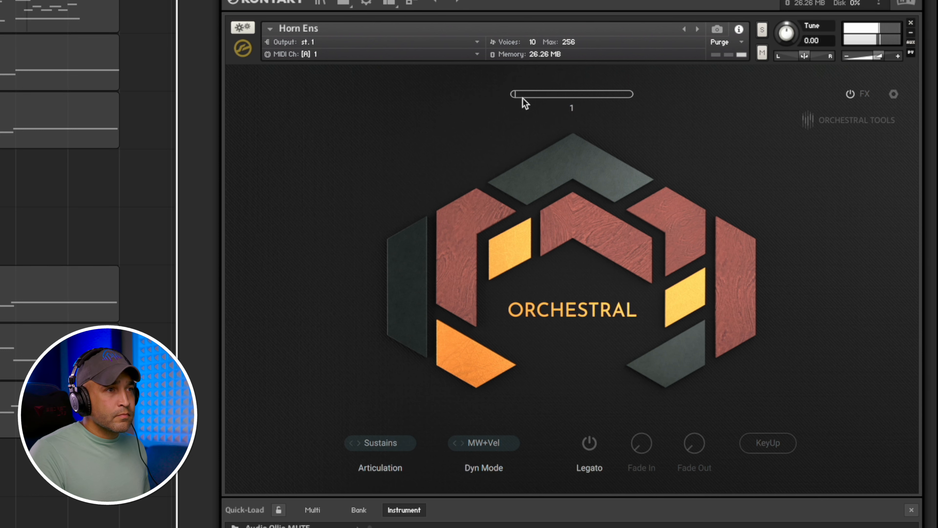
{"action": "left_click_drag", "start_coordinate": [527, 93], "coordinate": [548, 94]}
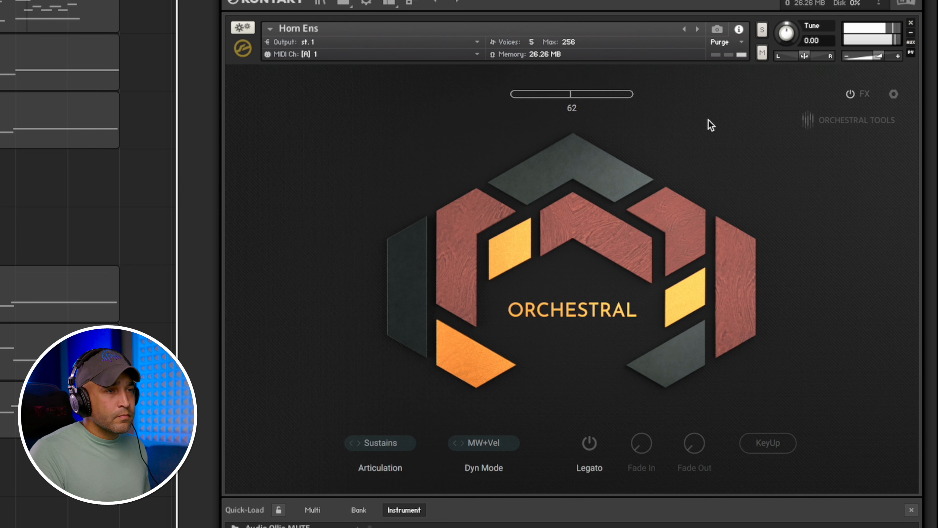
{"action": "left_click_drag", "start_coordinate": [571, 94], "coordinate": [605, 94]}
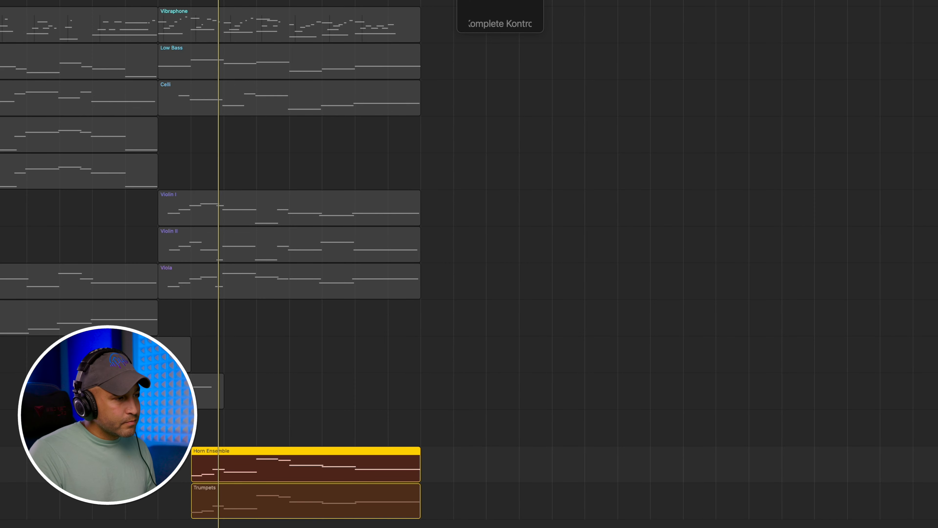
{"action": "left_click", "coordinate": [499, 16]}
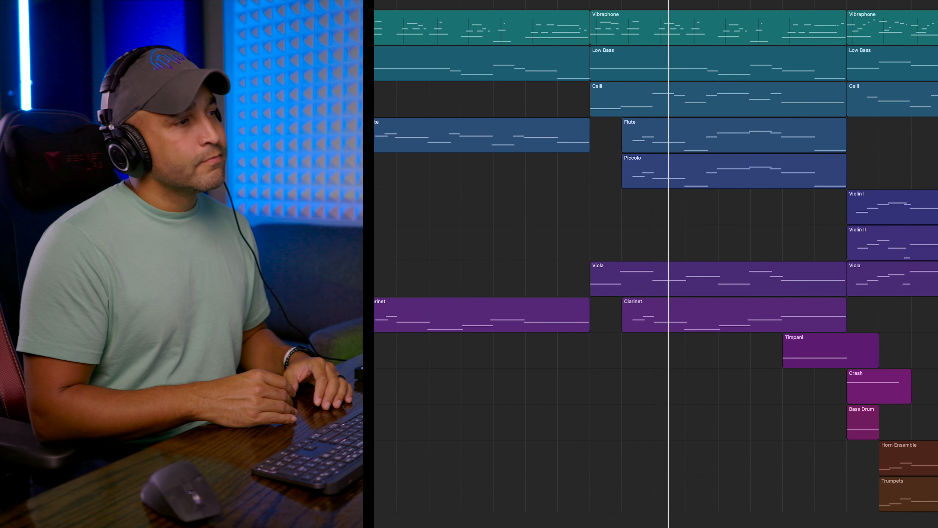
{"action": "scroll", "scroll_direction": "left", "scroll_amount": 3}
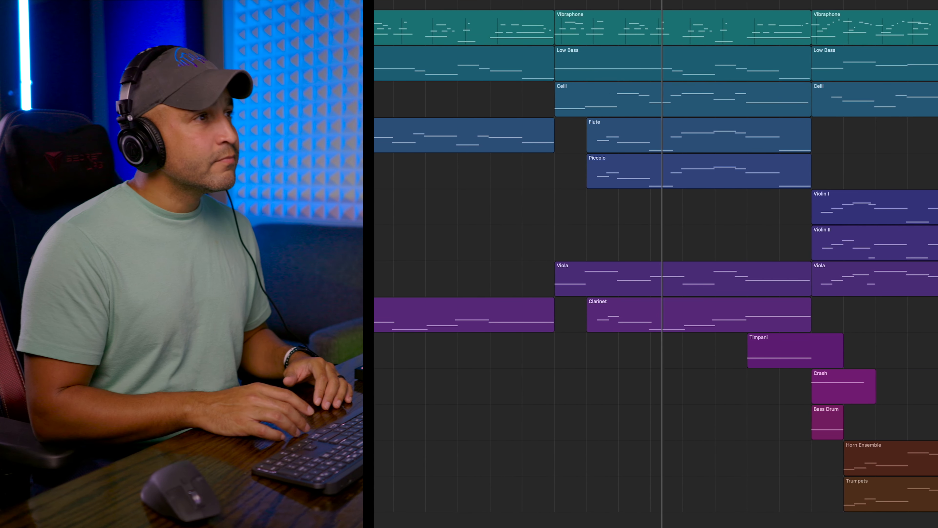